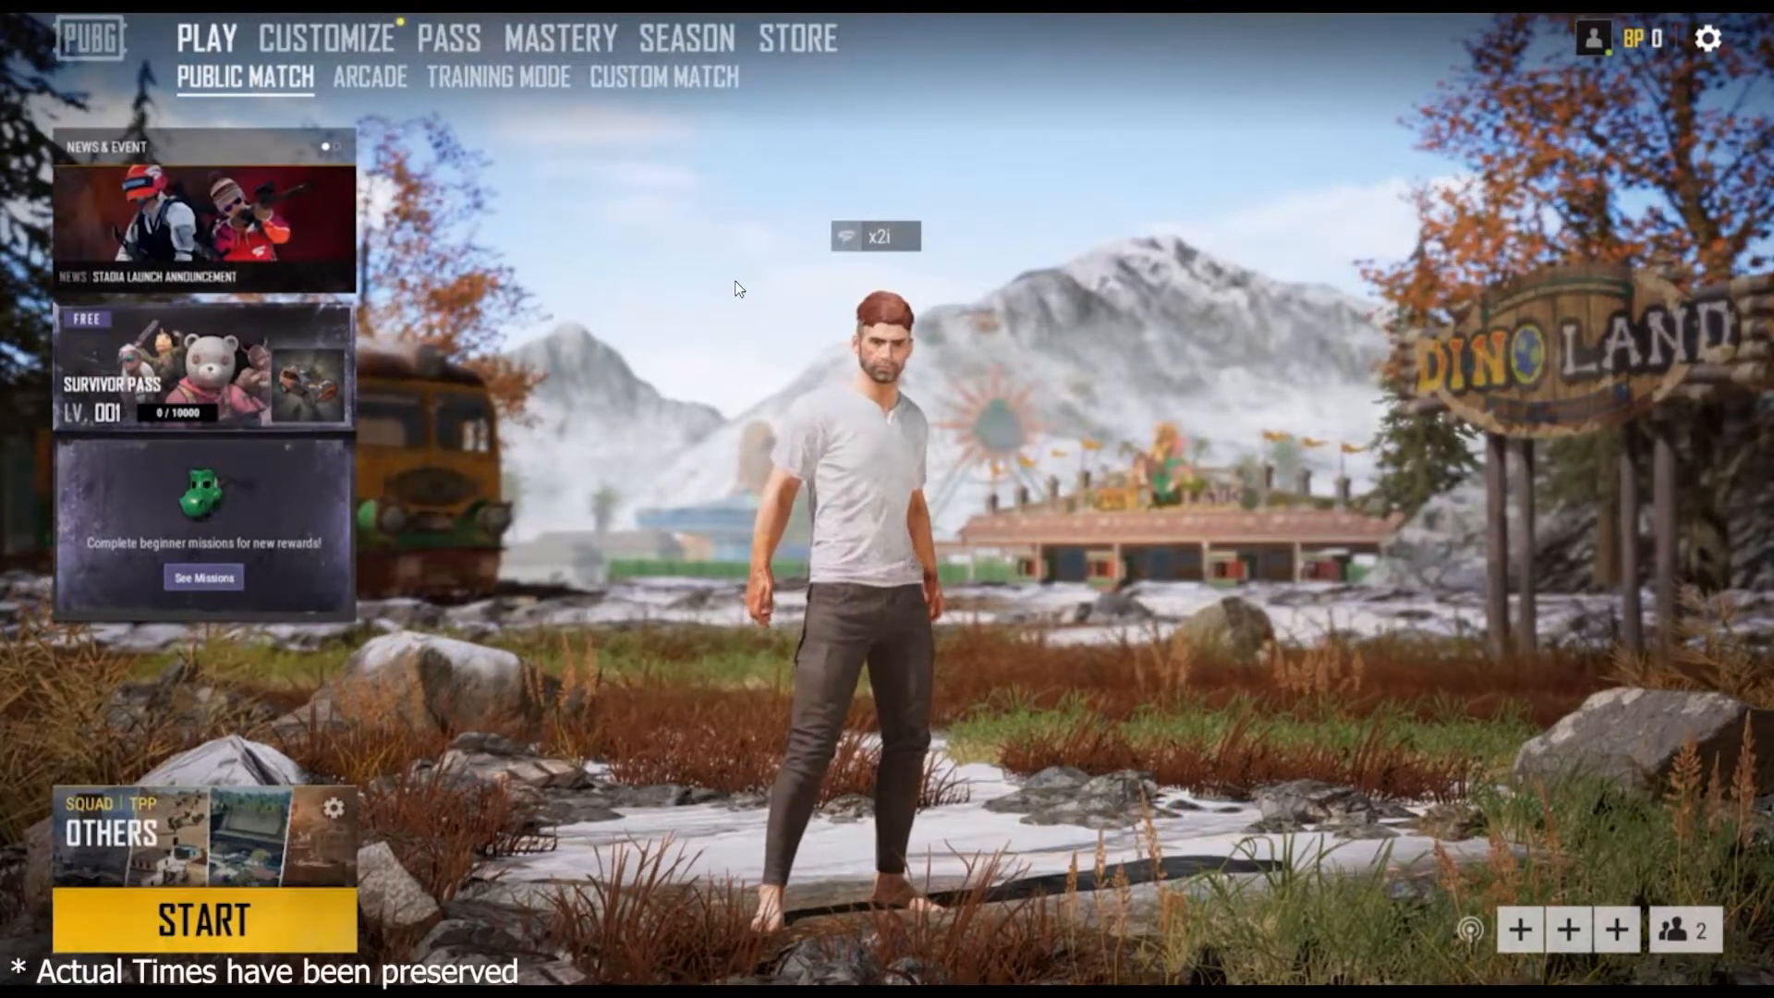
Switch the PLAY menu to the Custom Match screen with Normal, War and Esports modes
{"action": "left_click", "coordinate": [664, 78]}
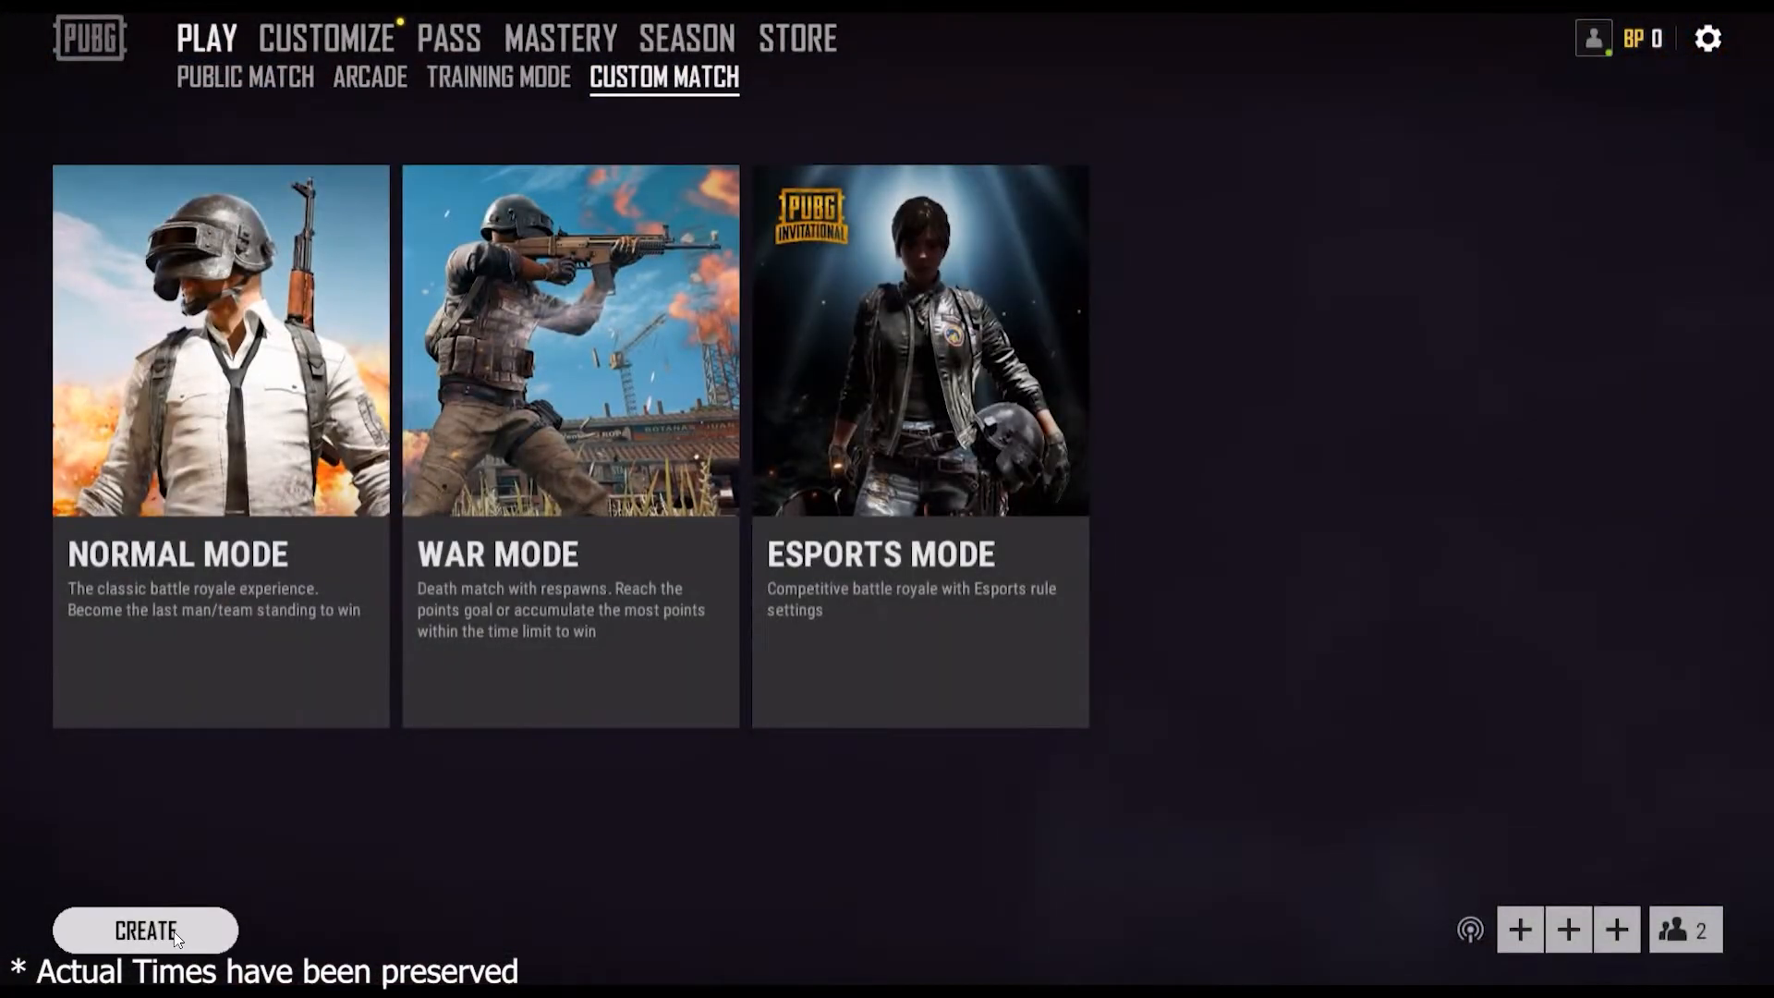
Create a Normal Mode custom match on Erangel with Default Settings, entering its 100-slot session lobby
{"action": "left_click", "coordinate": [145, 930]}
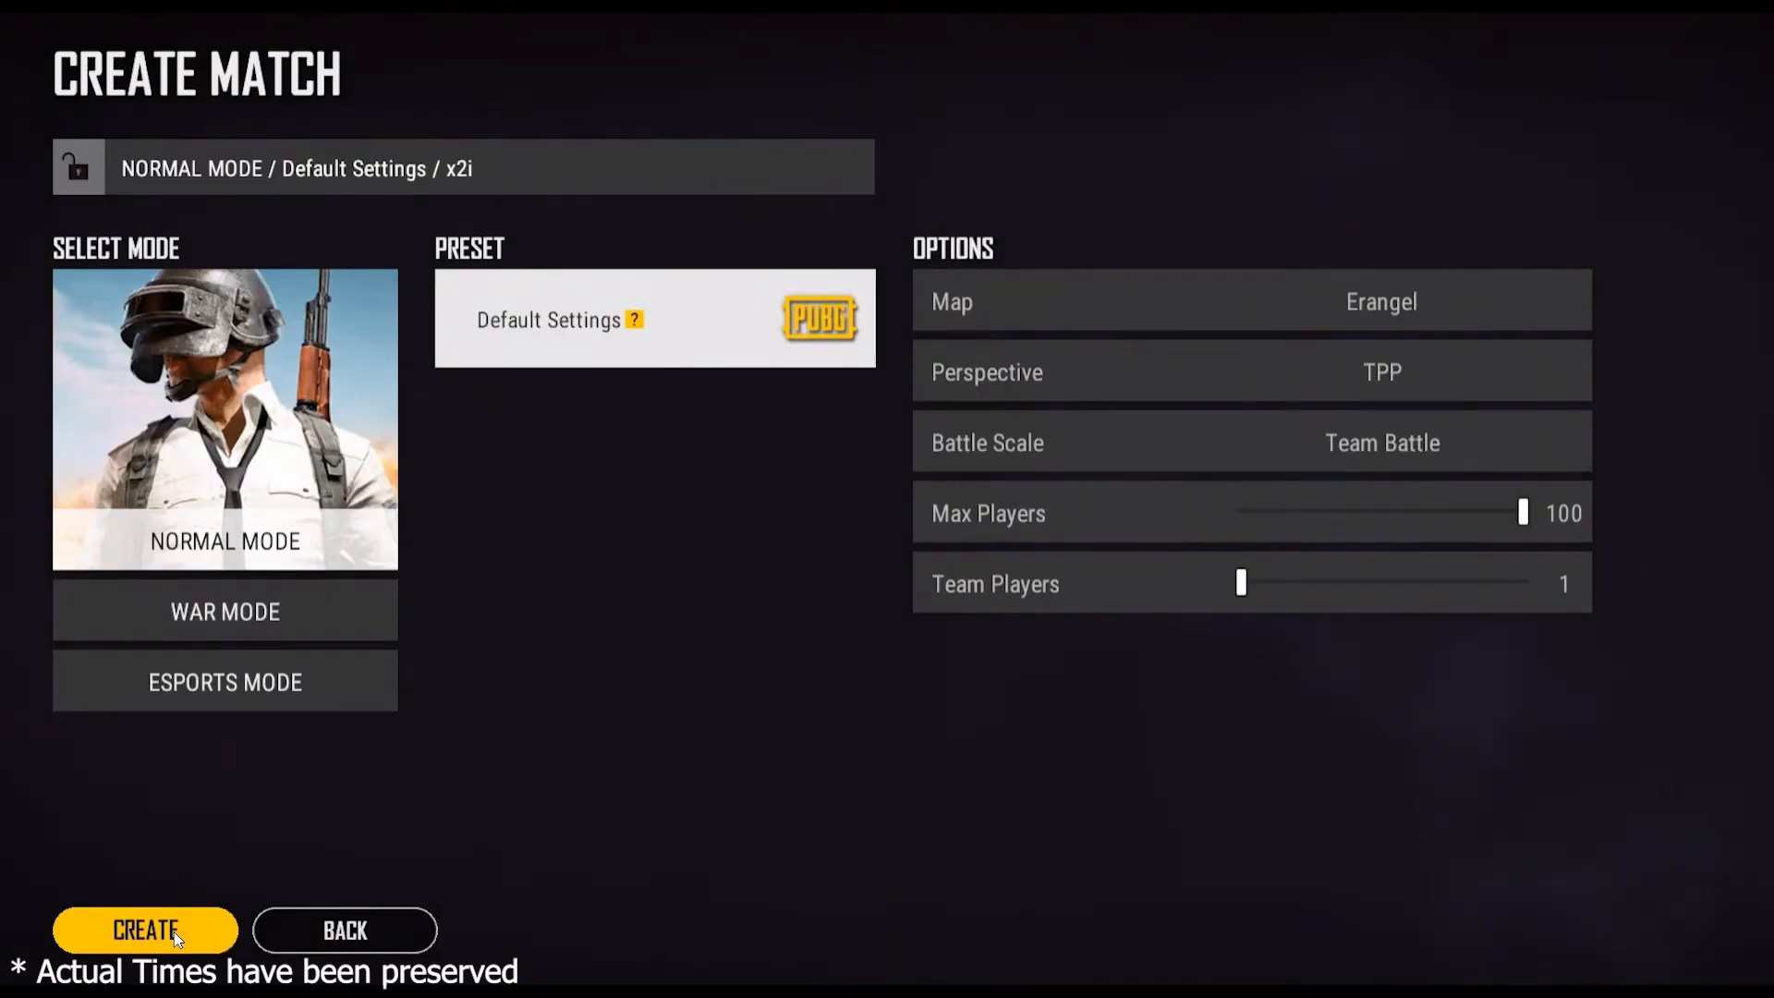
{"action": "mouse_move", "coordinate": [181, 950]}
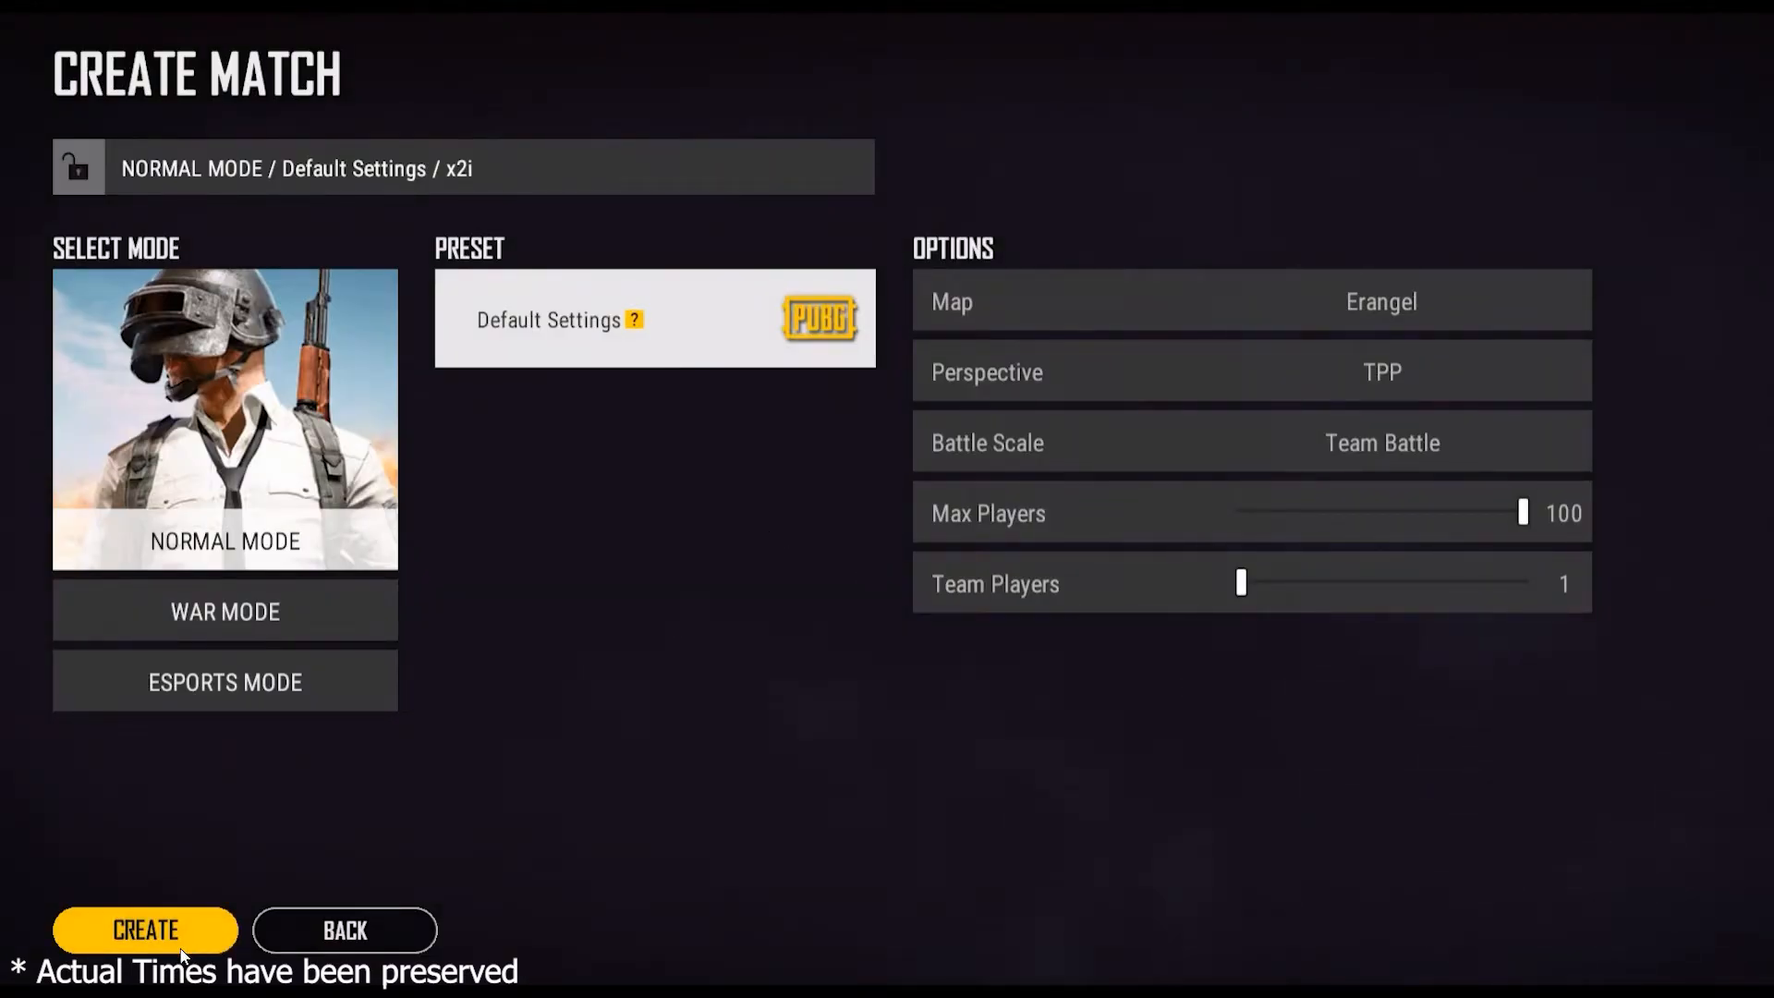
{"action": "left_click", "coordinate": [144, 929]}
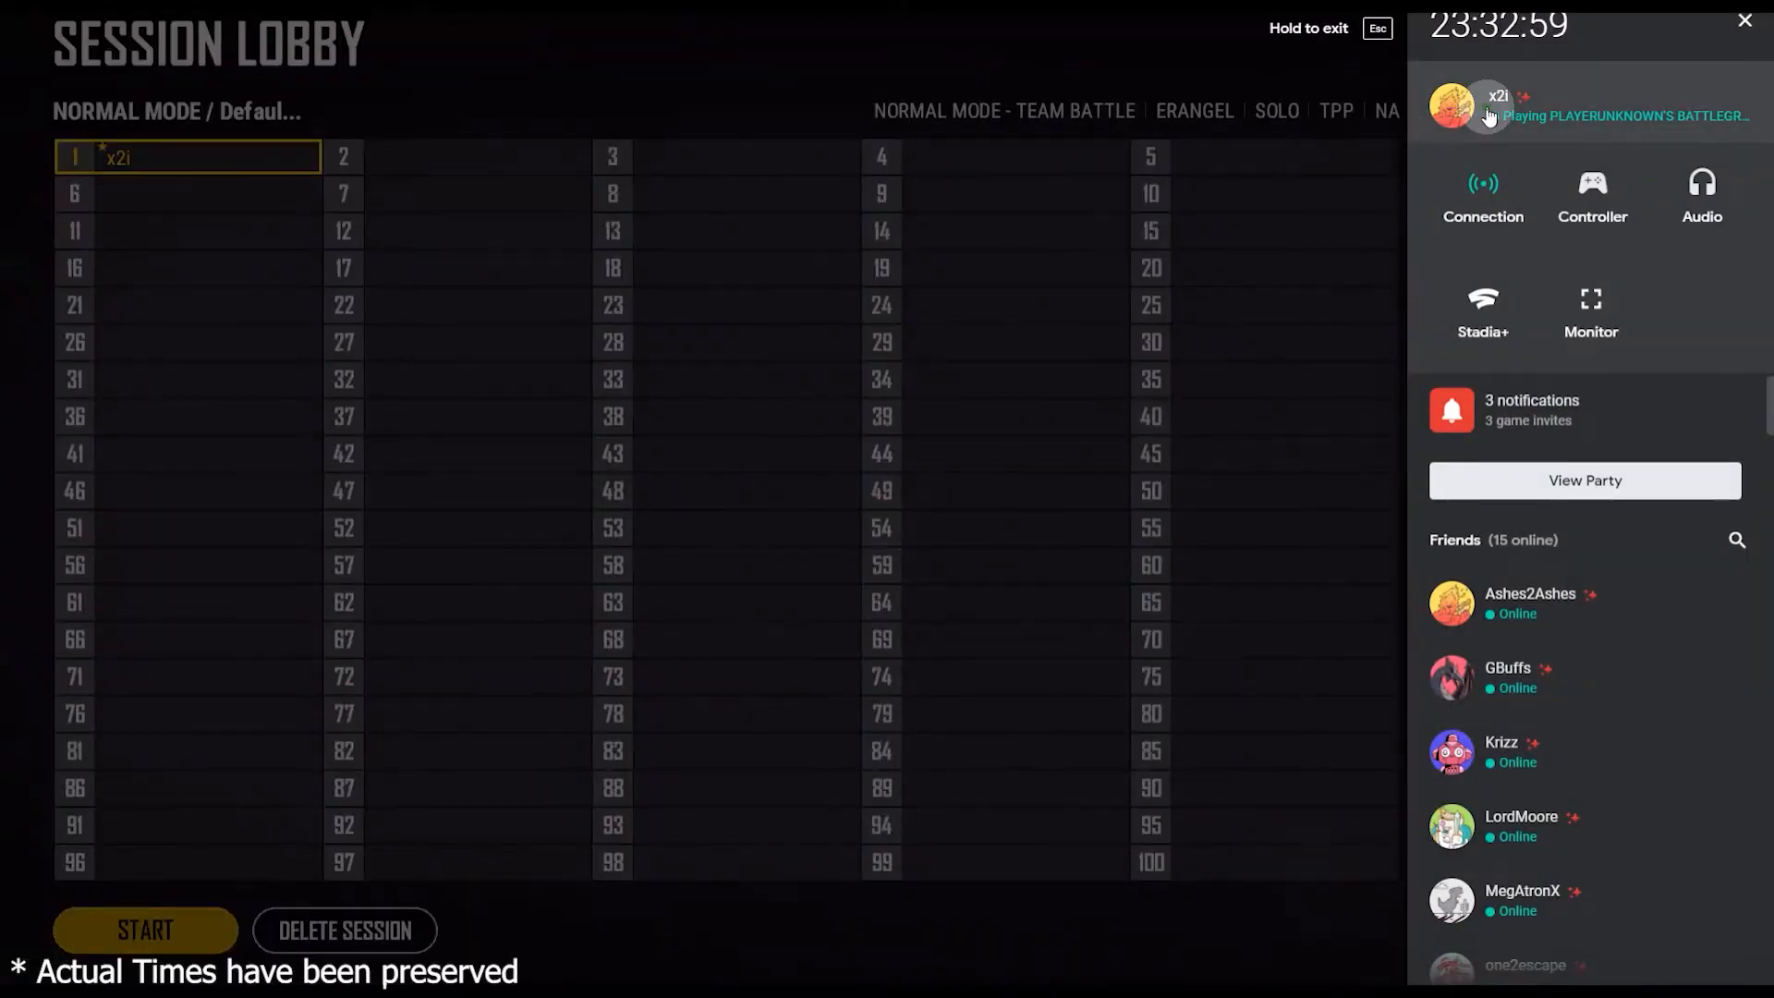
Copy the session's Stadia game invite link from the profile panel and paste it into Chrome's address bar
{"action": "left_click", "coordinate": [1449, 107]}
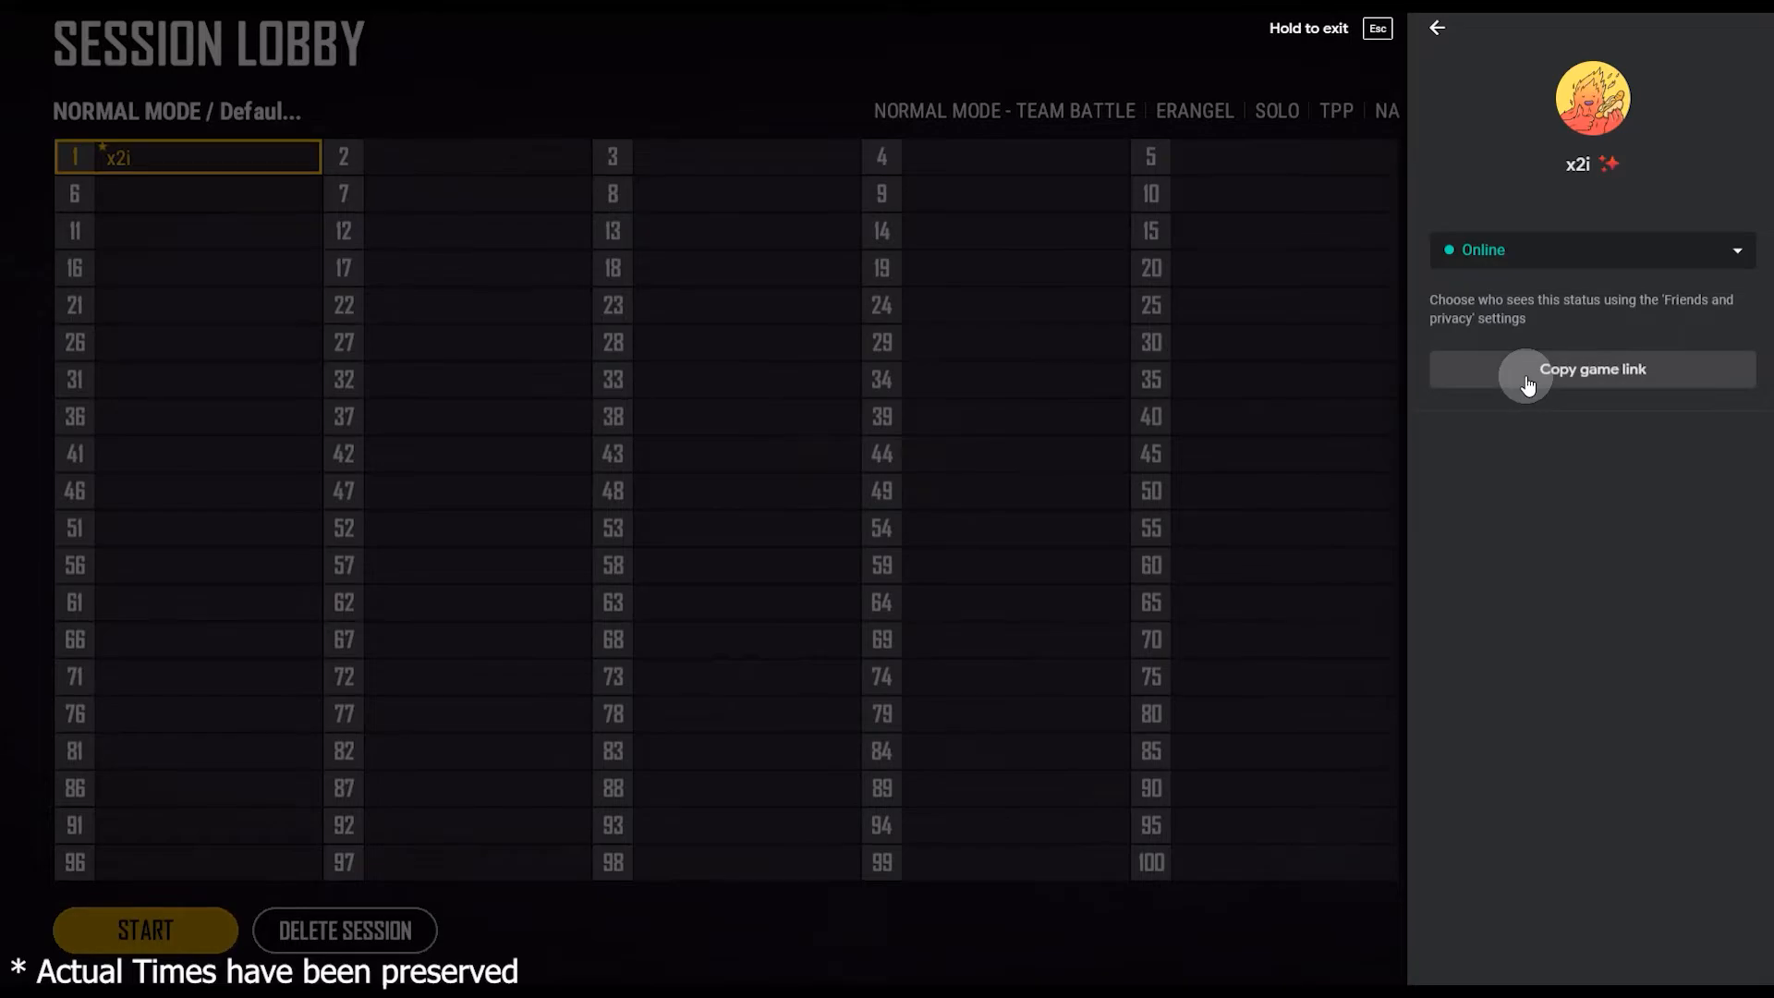
{"action": "left_click", "coordinate": [1590, 370]}
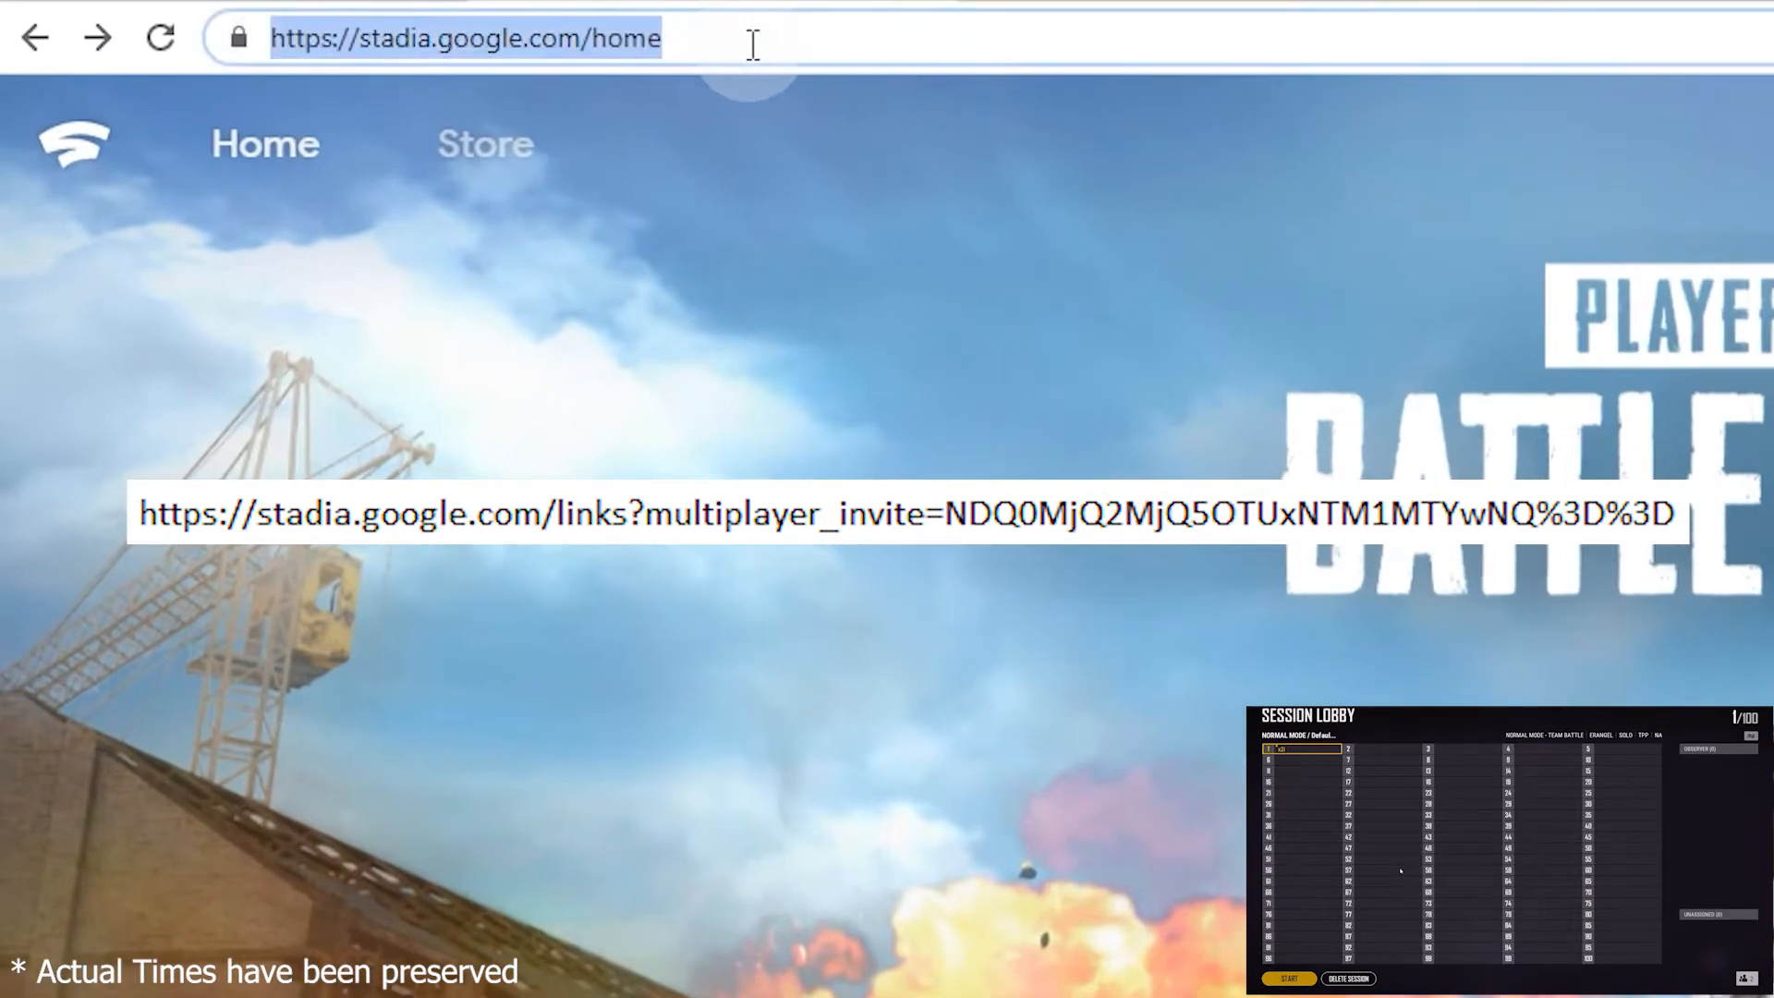
{"action": "type", "text": "https://stadia.google.com/links?multiplayer_invite=NDQ0MjQ2MjQ5OTUxNTM1MTYwNQ%3D%3D"}
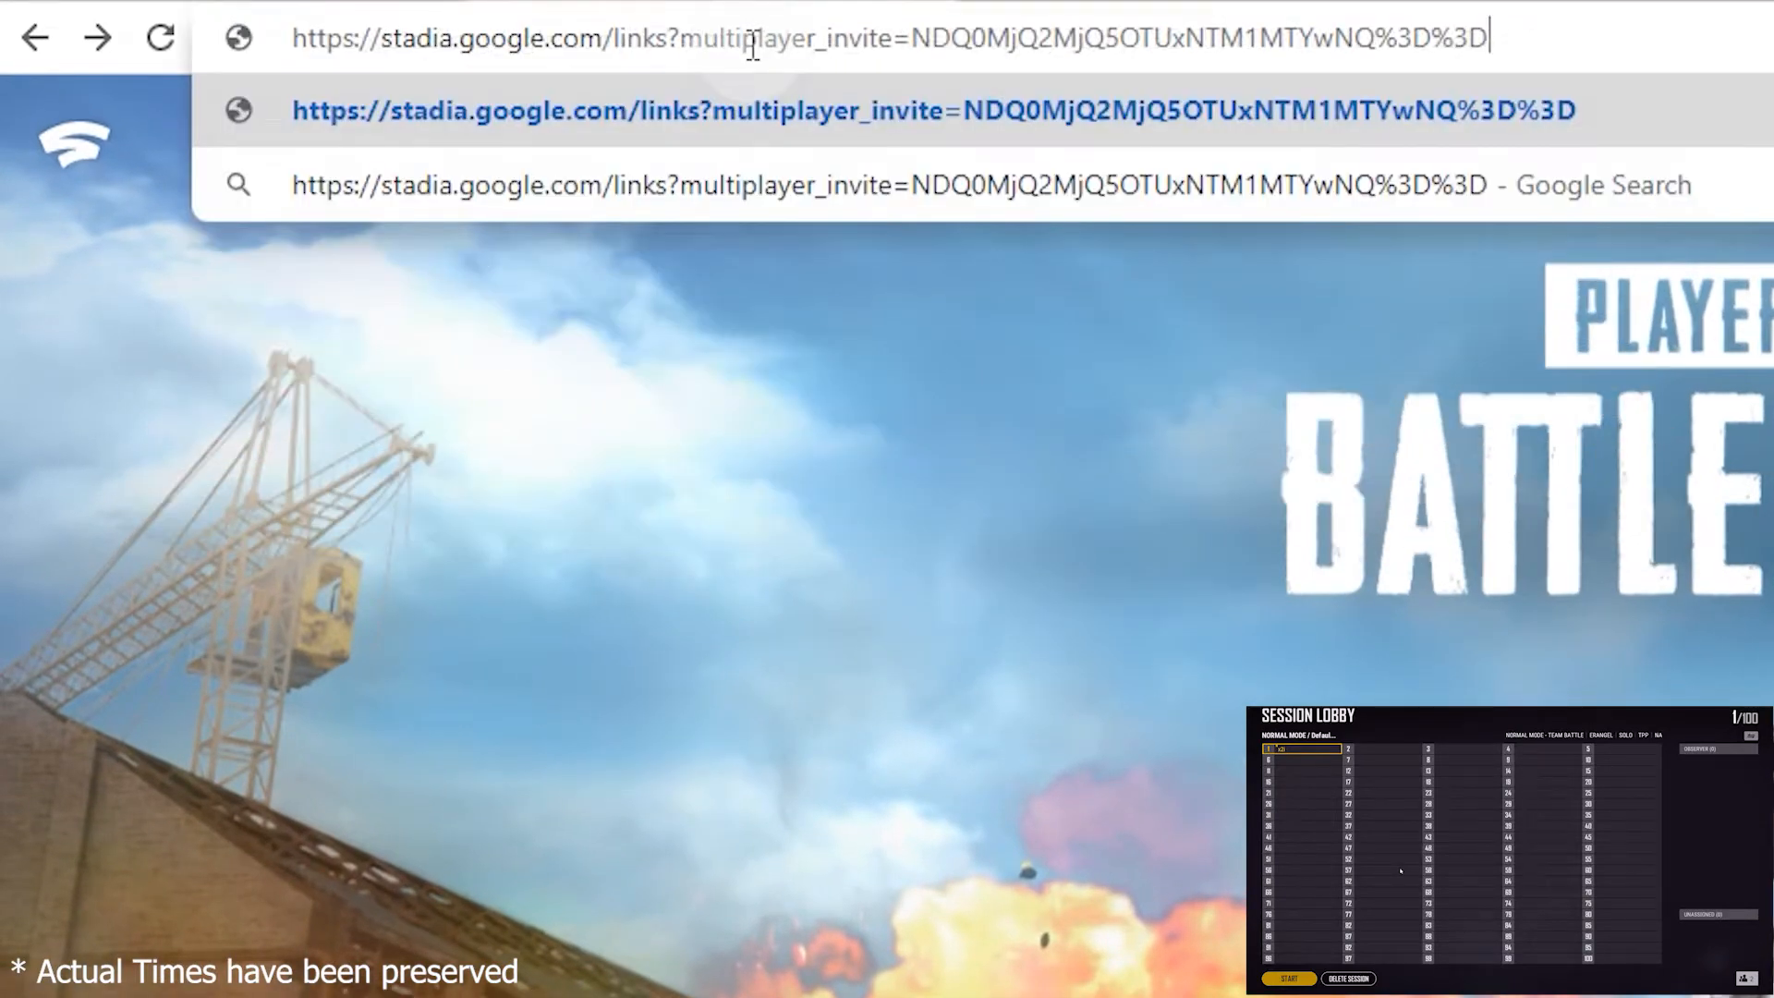